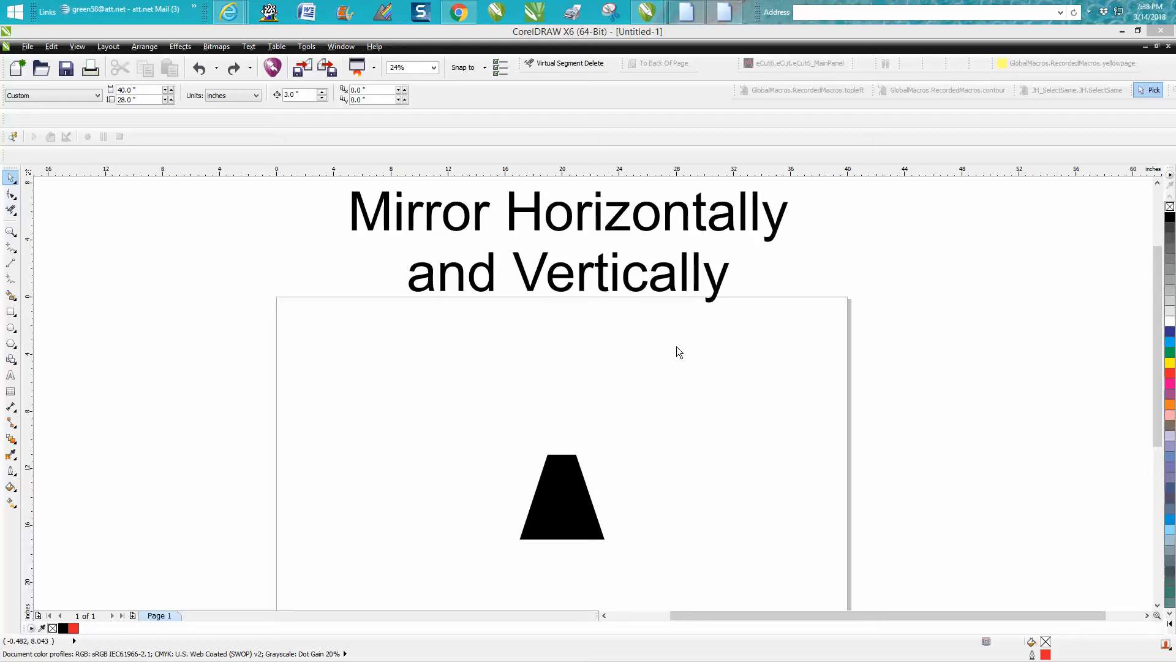
{"action": "mouse_move", "coordinate": [552, 249]}
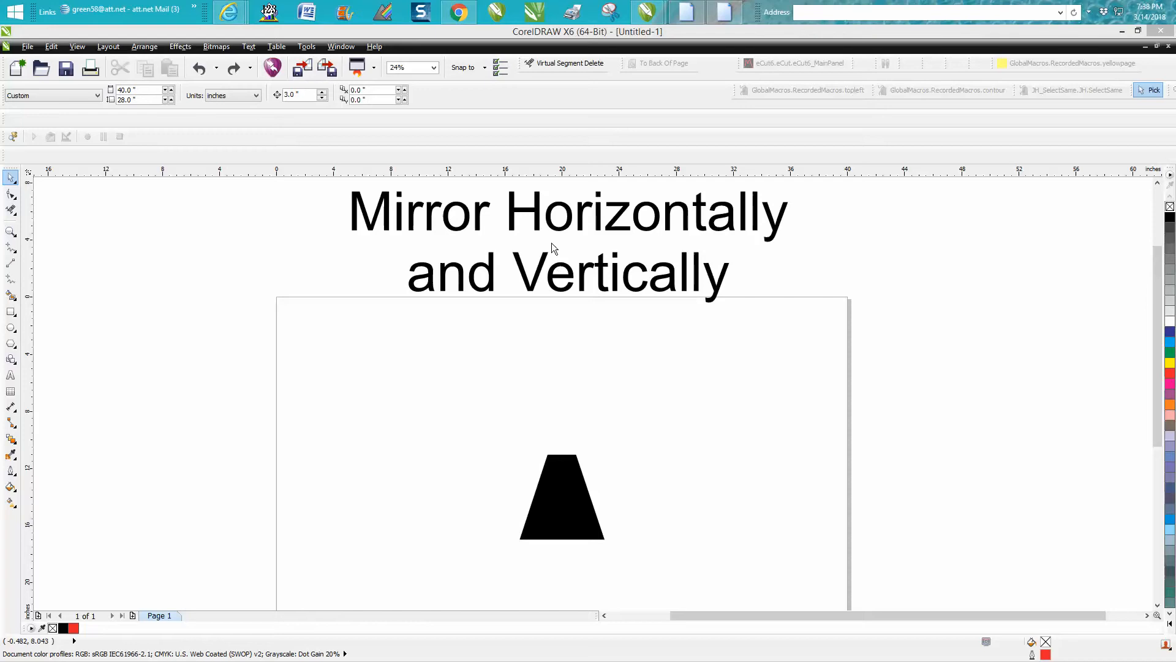
{"action": "mouse_move", "coordinate": [537, 230]}
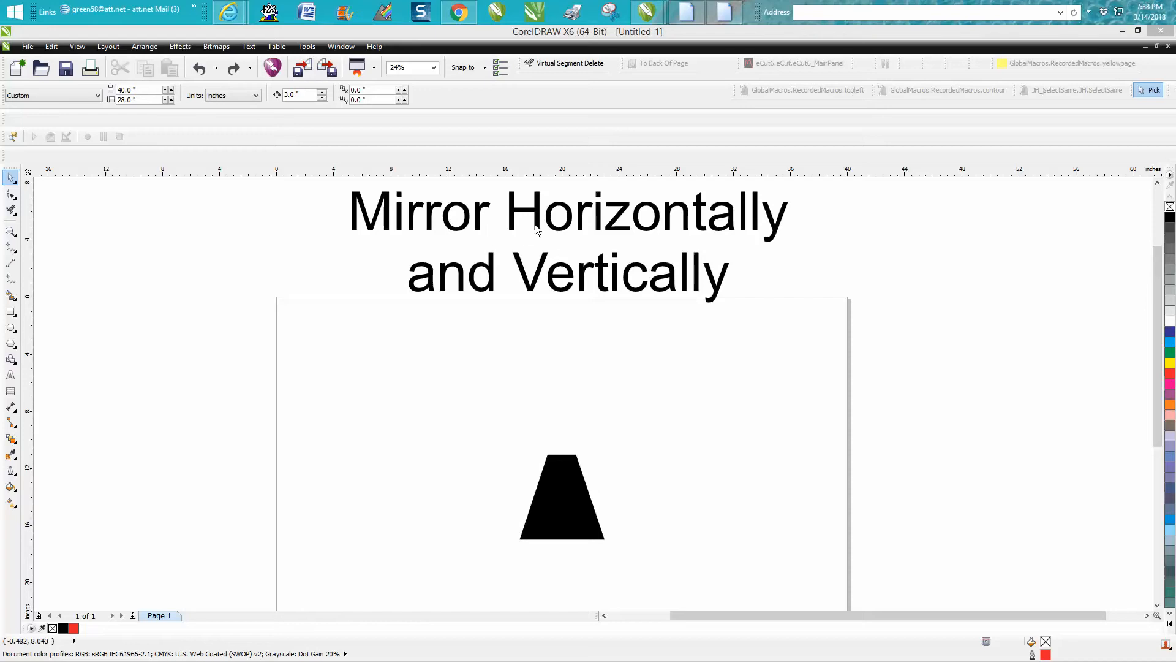
{"action": "mouse_move", "coordinate": [626, 300]}
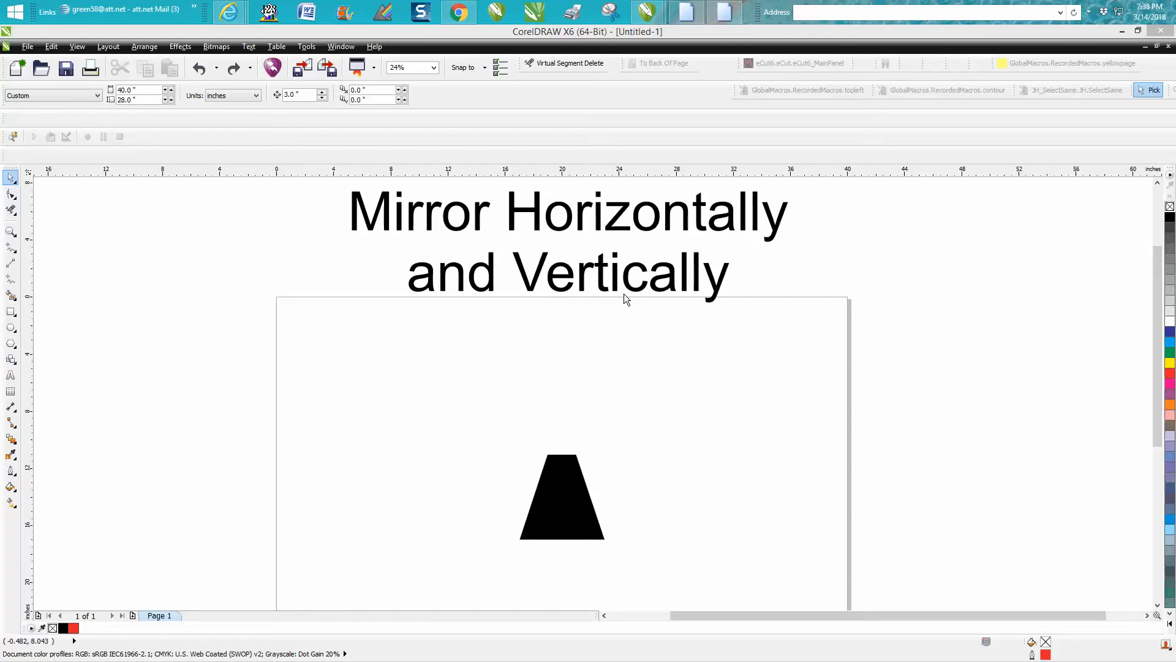
{"action": "mouse_move", "coordinate": [565, 450]}
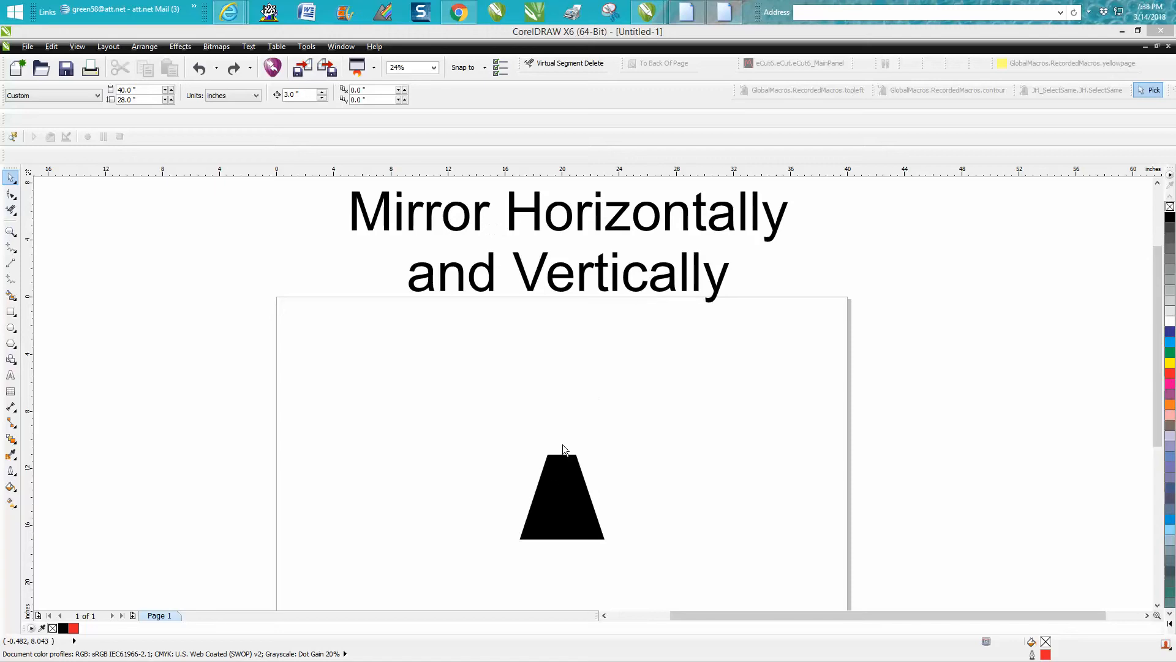
{"action": "mouse_move", "coordinate": [505, 423]}
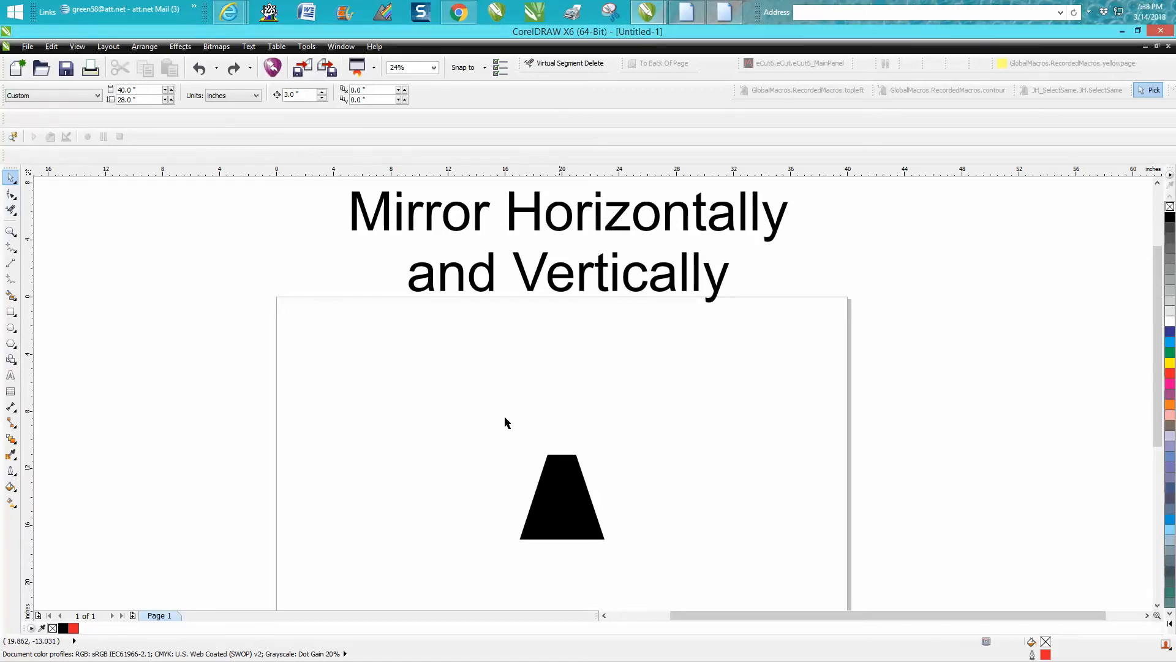
Mirror the black trapezoid horizontally then vertically, undoing each flip to return it upright.
{"action": "left_click", "coordinate": [561, 498]}
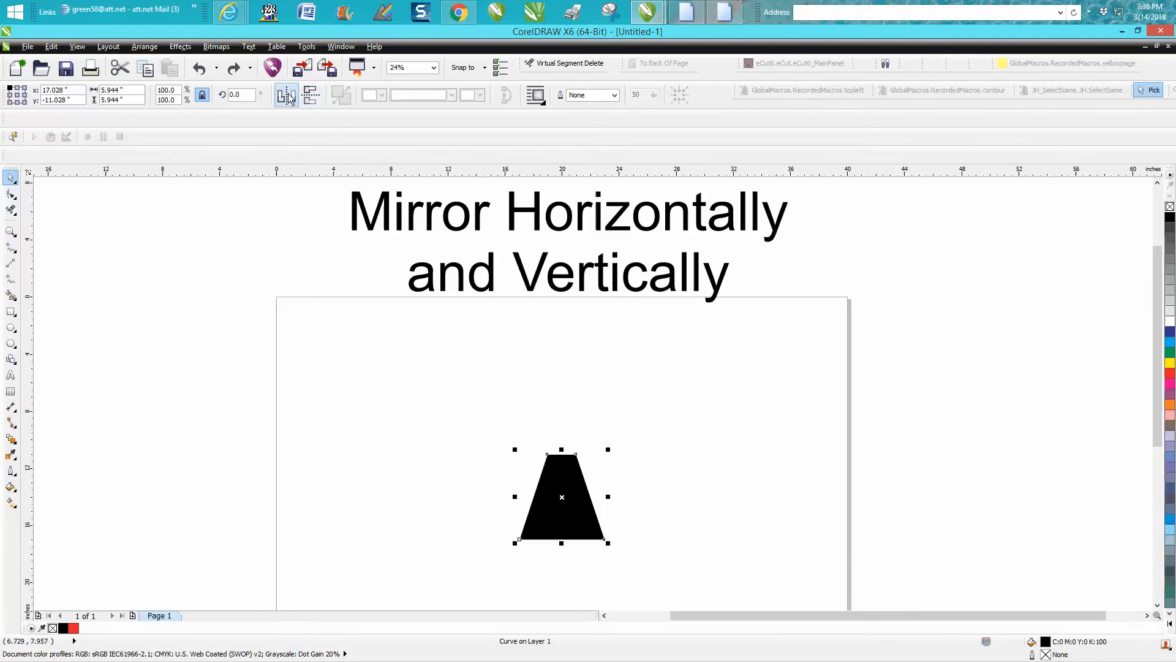
{"action": "left_click", "coordinate": [286, 96]}
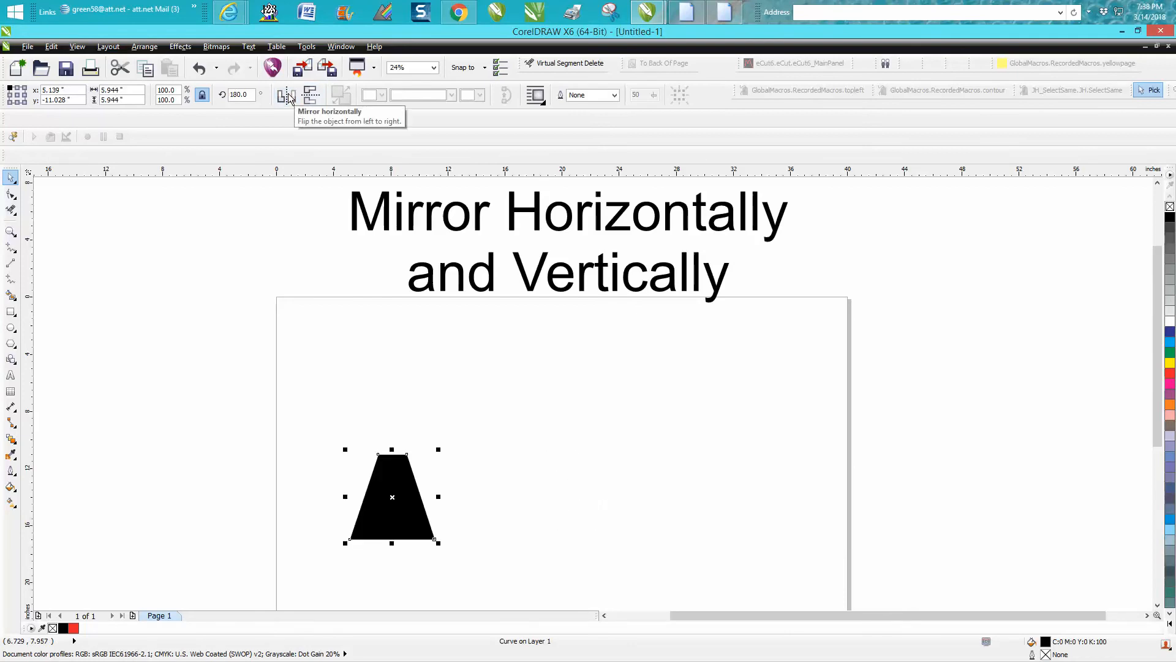
{"action": "left_click", "coordinate": [288, 94]}
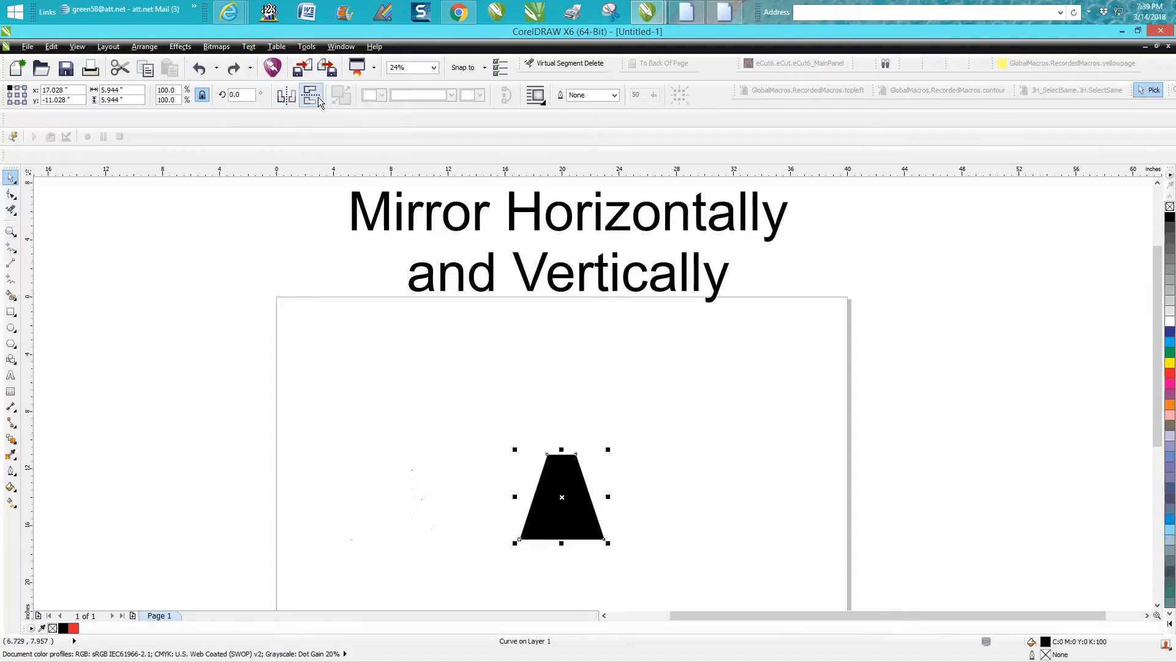
{"action": "left_click", "coordinate": [197, 69]}
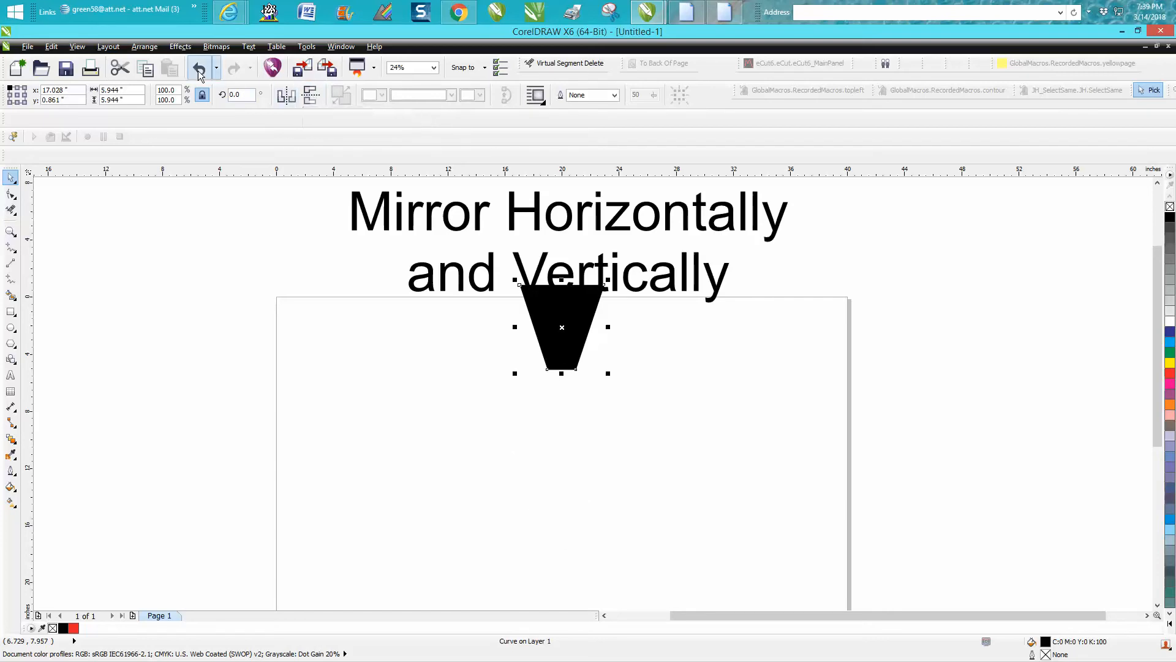
{"action": "left_click", "coordinate": [199, 69]}
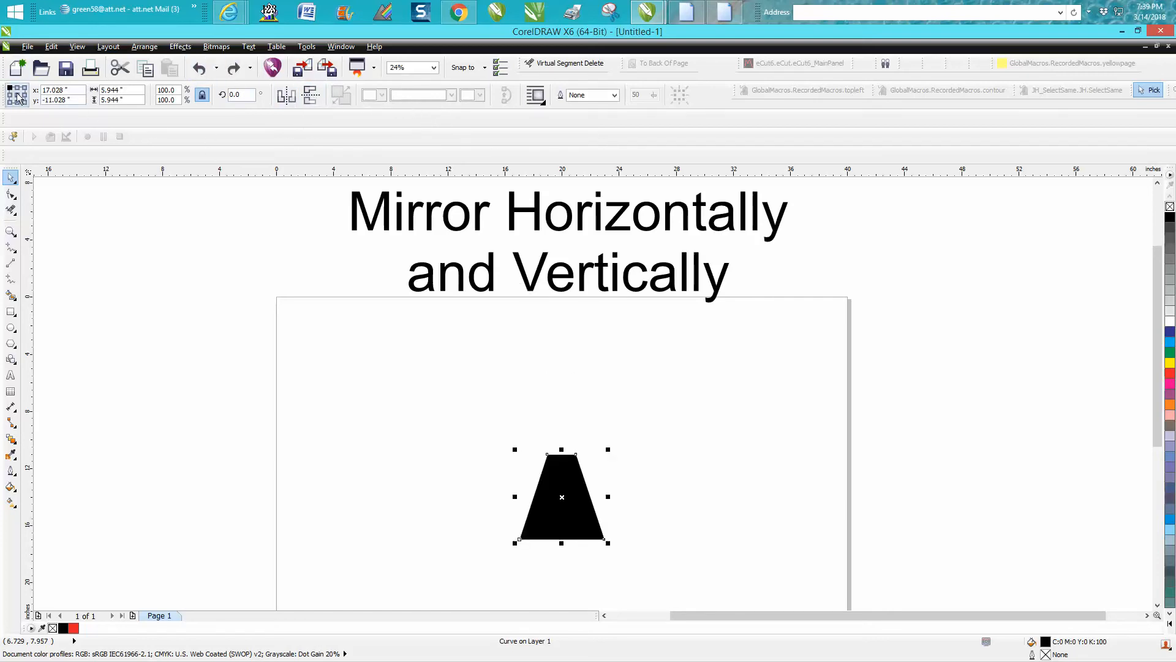
{"action": "mouse_move", "coordinate": [16, 95]}
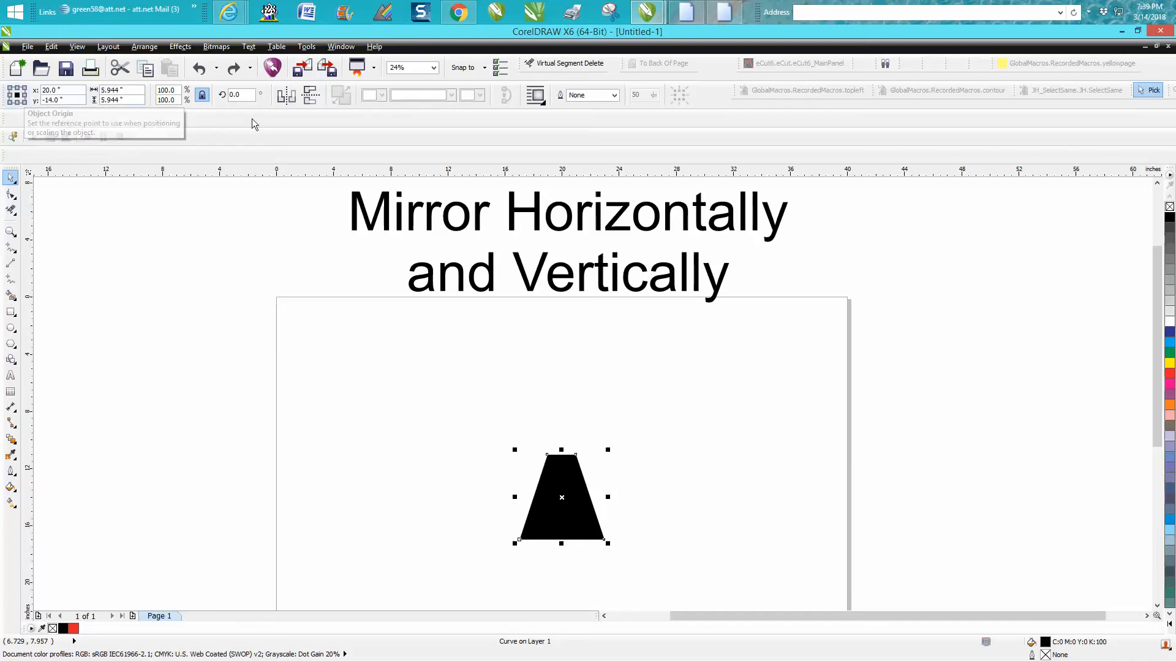
{"action": "mouse_move", "coordinate": [310, 94]}
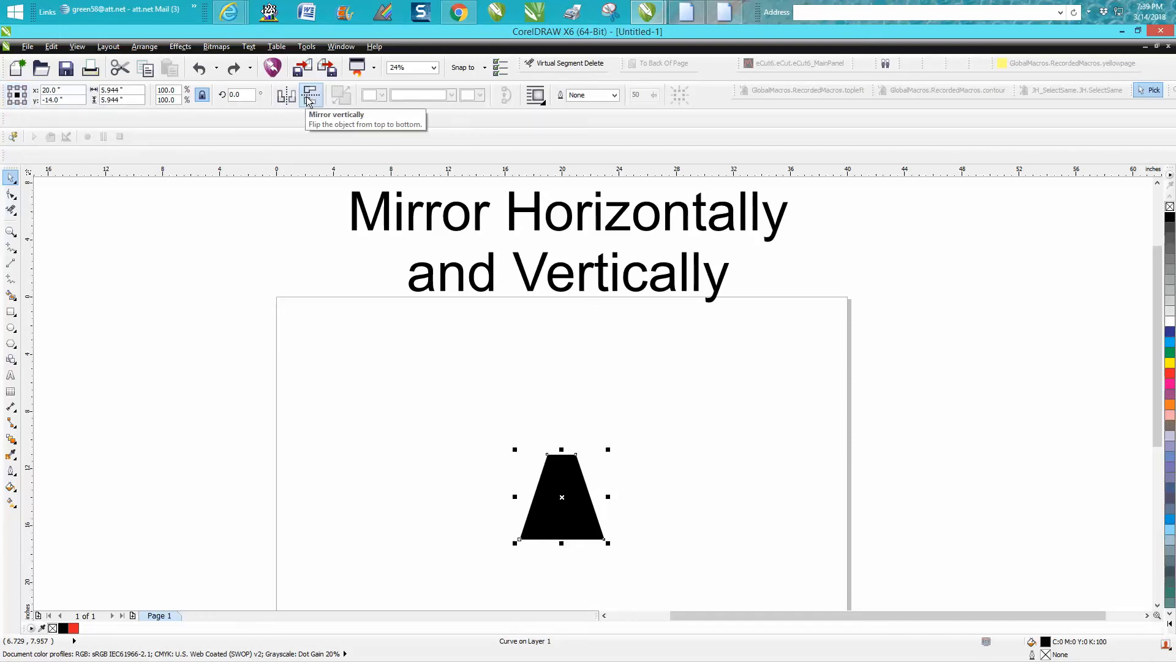
Flip the trapezoid upside down in place about its centre origin, then back upright.
{"action": "left_click", "coordinate": [310, 95]}
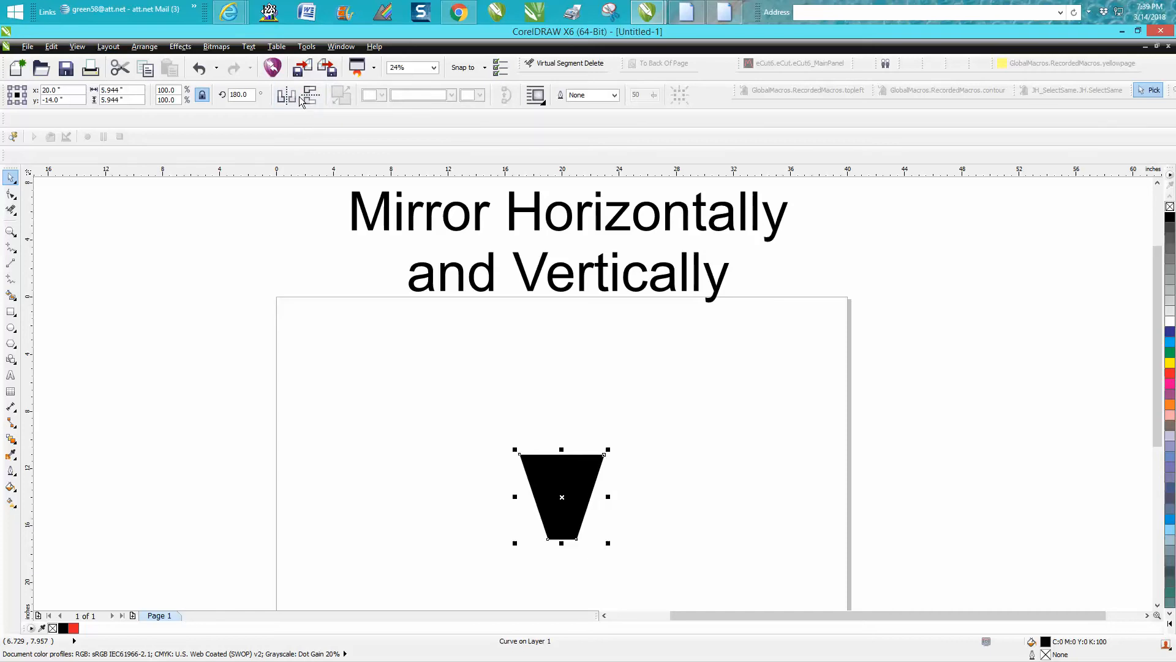
{"action": "mouse_move", "coordinate": [309, 94]}
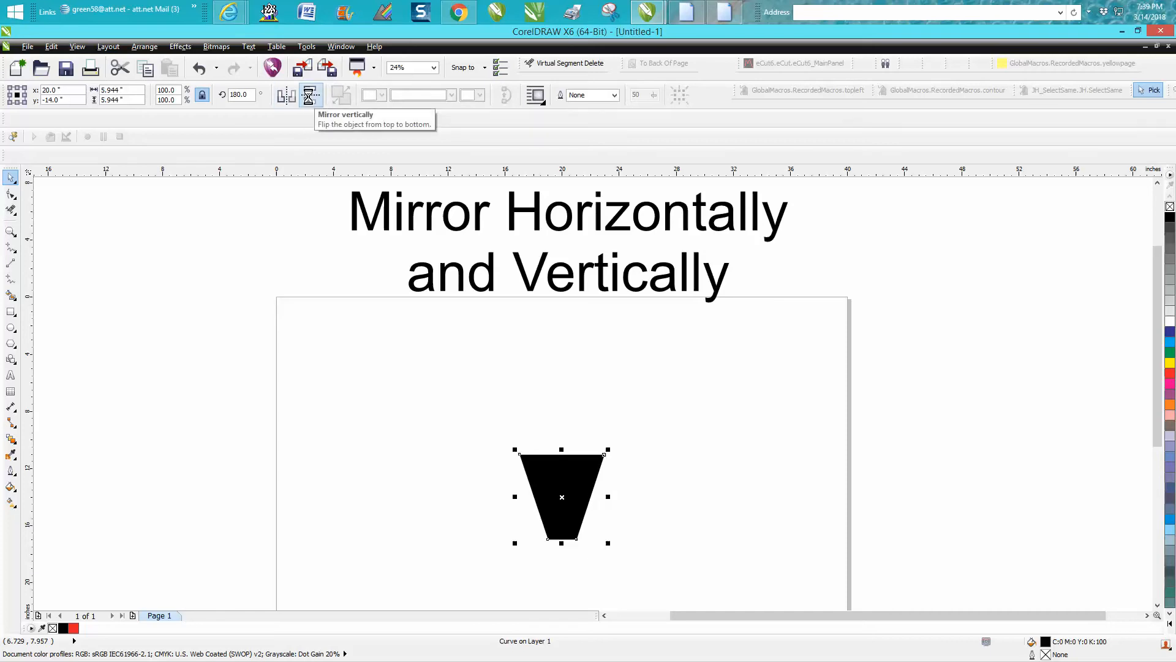
{"action": "left_click", "coordinate": [309, 96]}
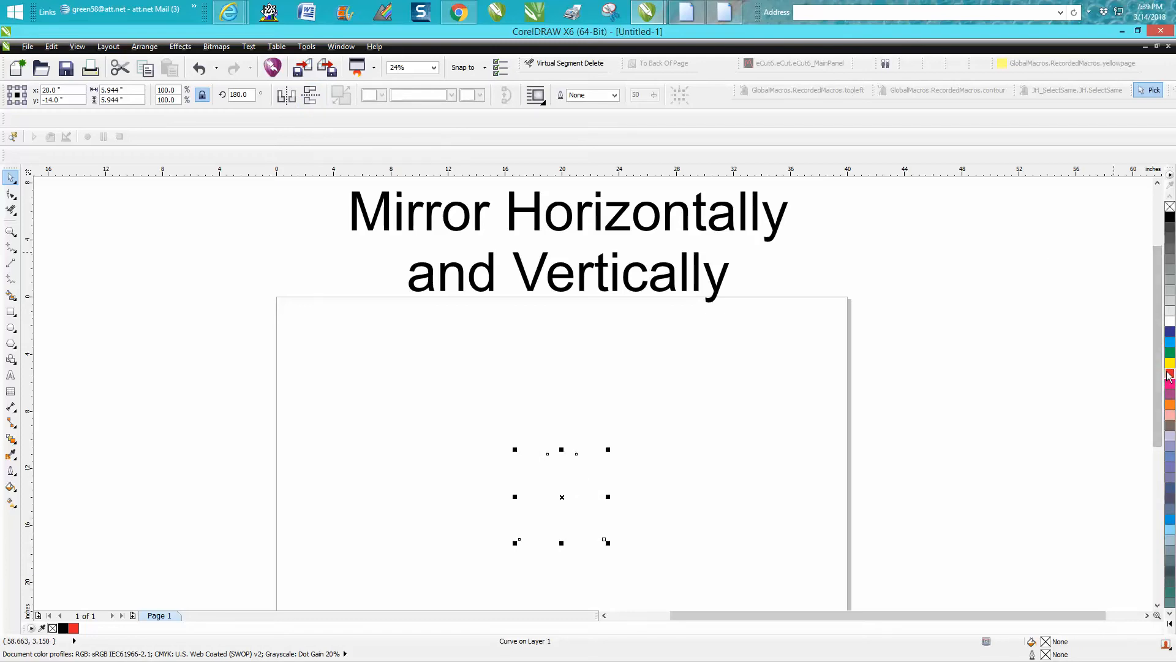
Give the unfilled trapezoid a red hairline outline, mirror it horizontally and zoom out to the page.
{"action": "left_click", "coordinate": [286, 95]}
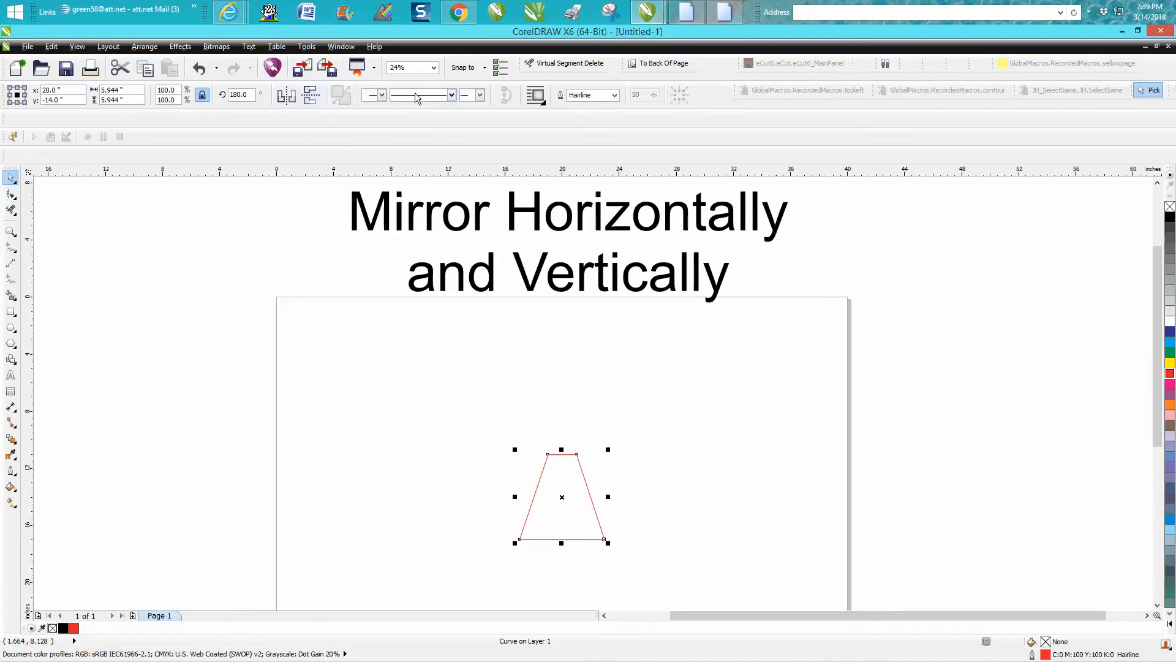
{"action": "left_click", "coordinate": [283, 96]}
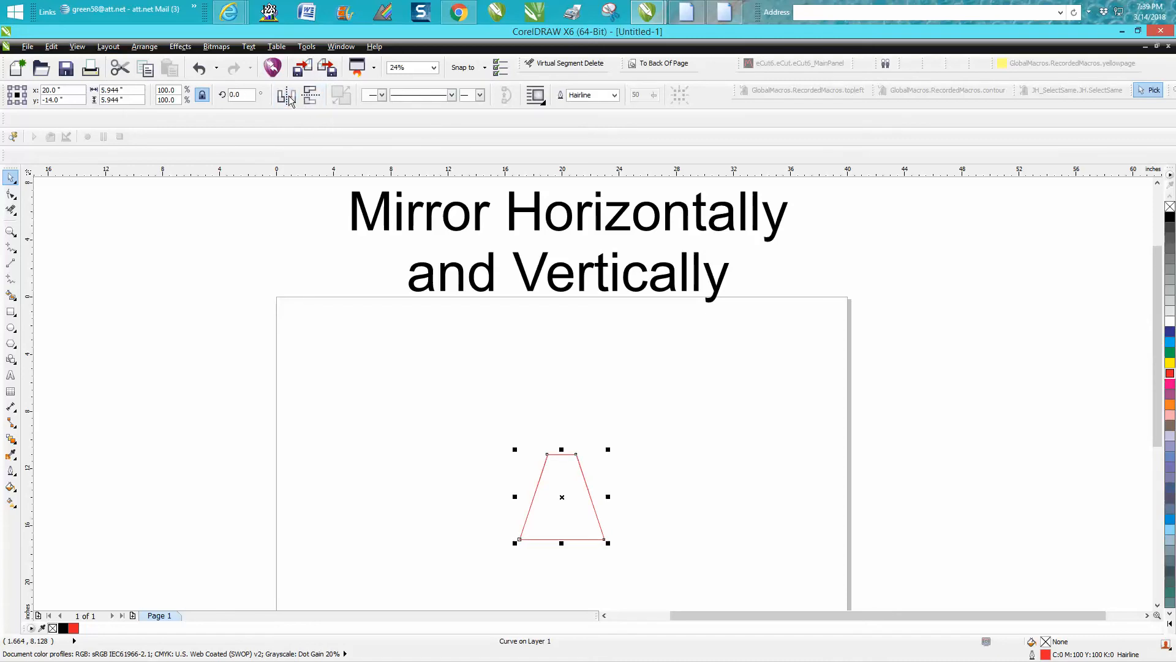
{"action": "mouse_move", "coordinate": [289, 96]}
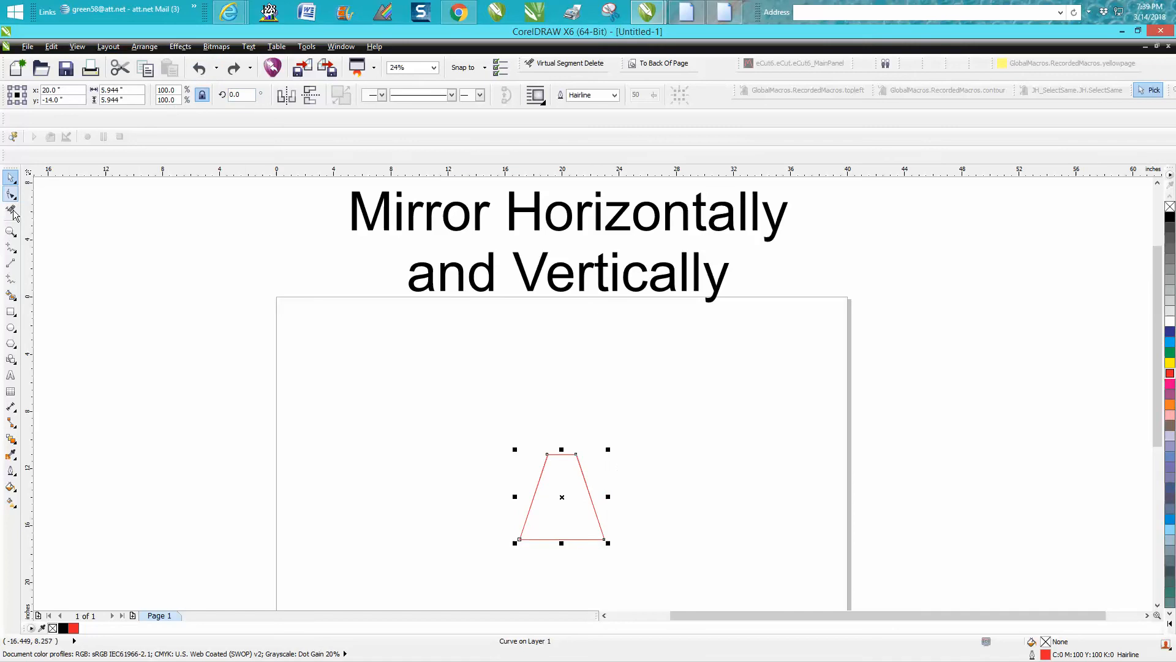
{"action": "left_click", "coordinate": [11, 230]}
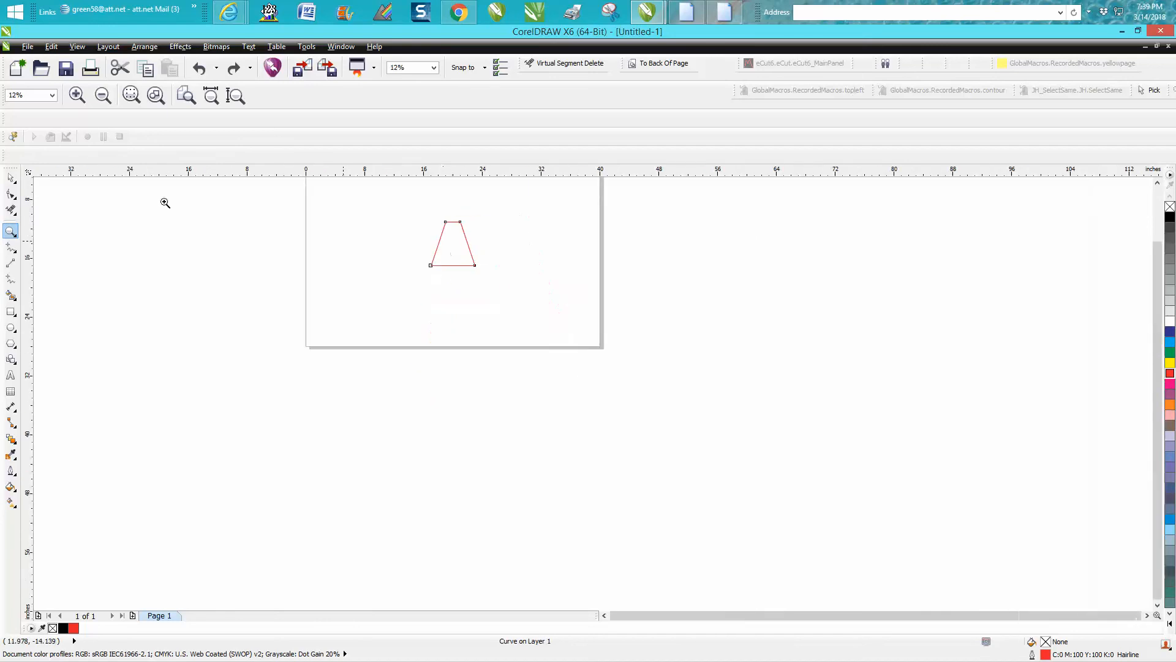
Mirror a copy of the red trapezoid vertically so the pair forms a bowtie outline.
{"action": "left_click", "coordinate": [452, 242]}
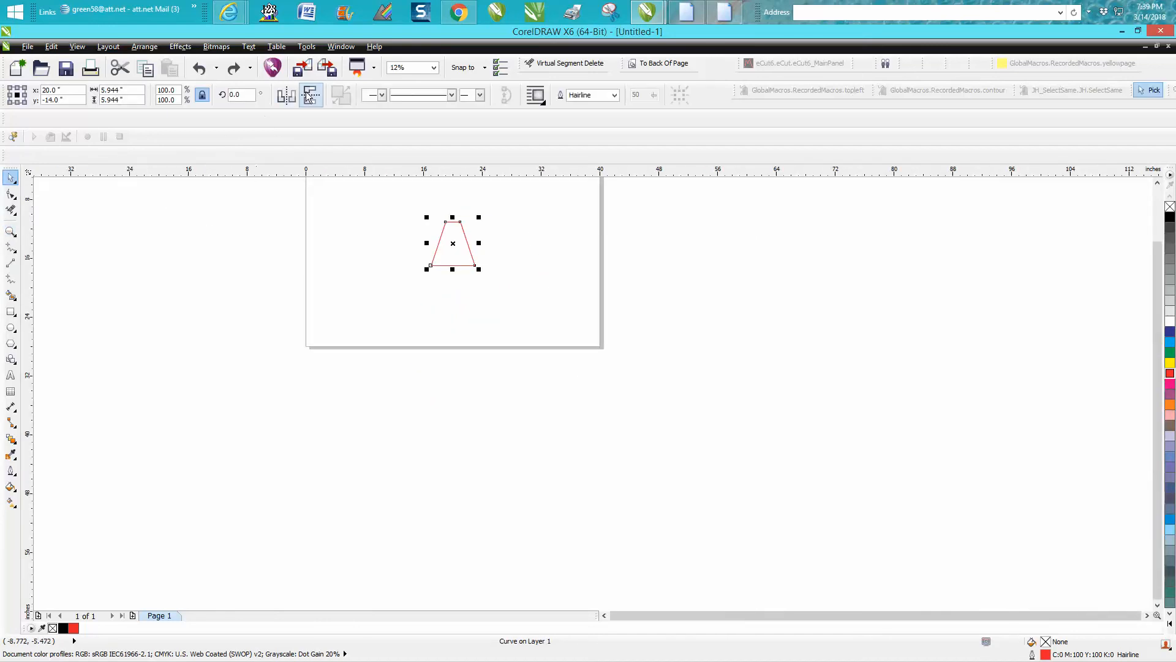
{"action": "left_click", "coordinate": [310, 94]}
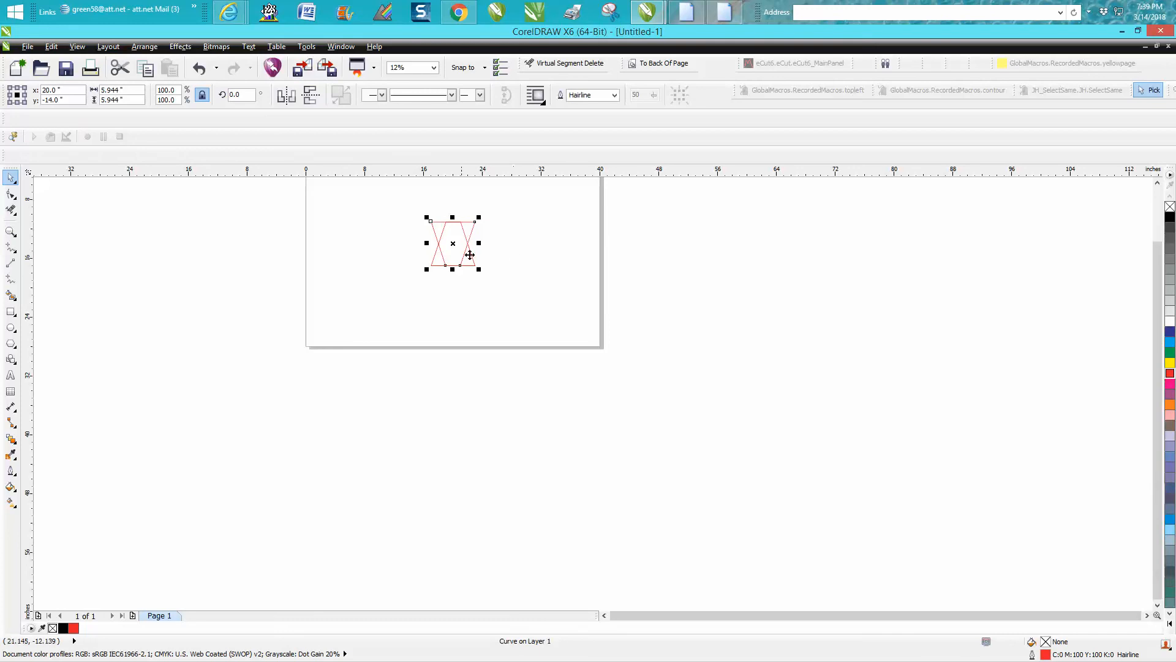
{"action": "mouse_move", "coordinate": [12, 233]}
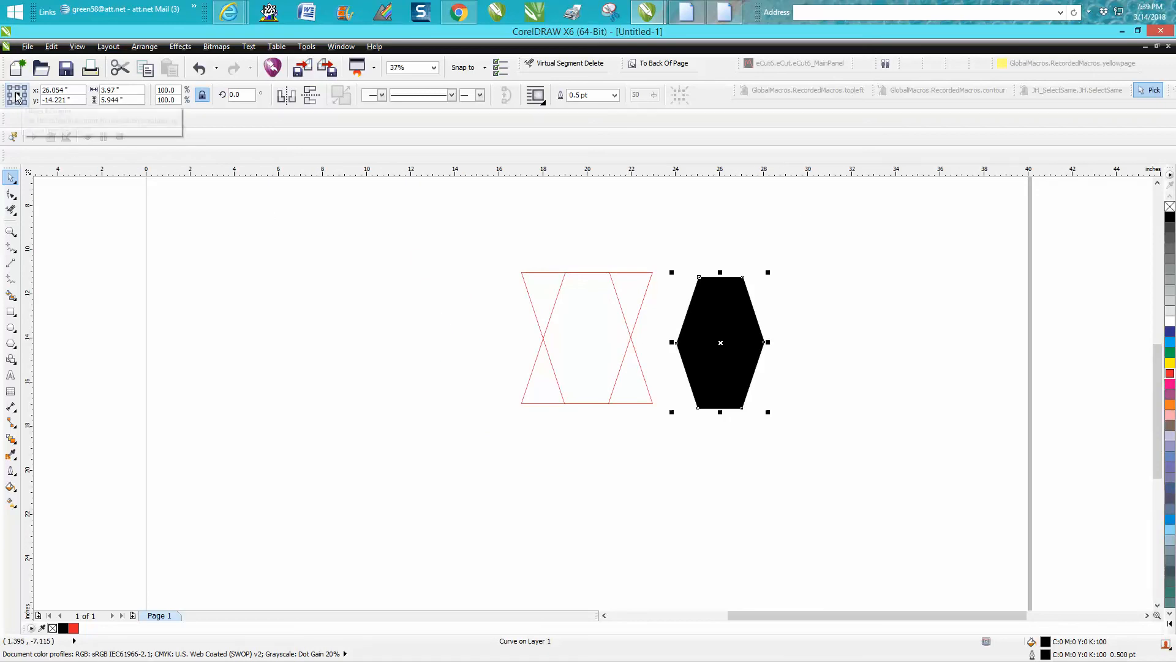
{"action": "mouse_move", "coordinate": [16, 94]}
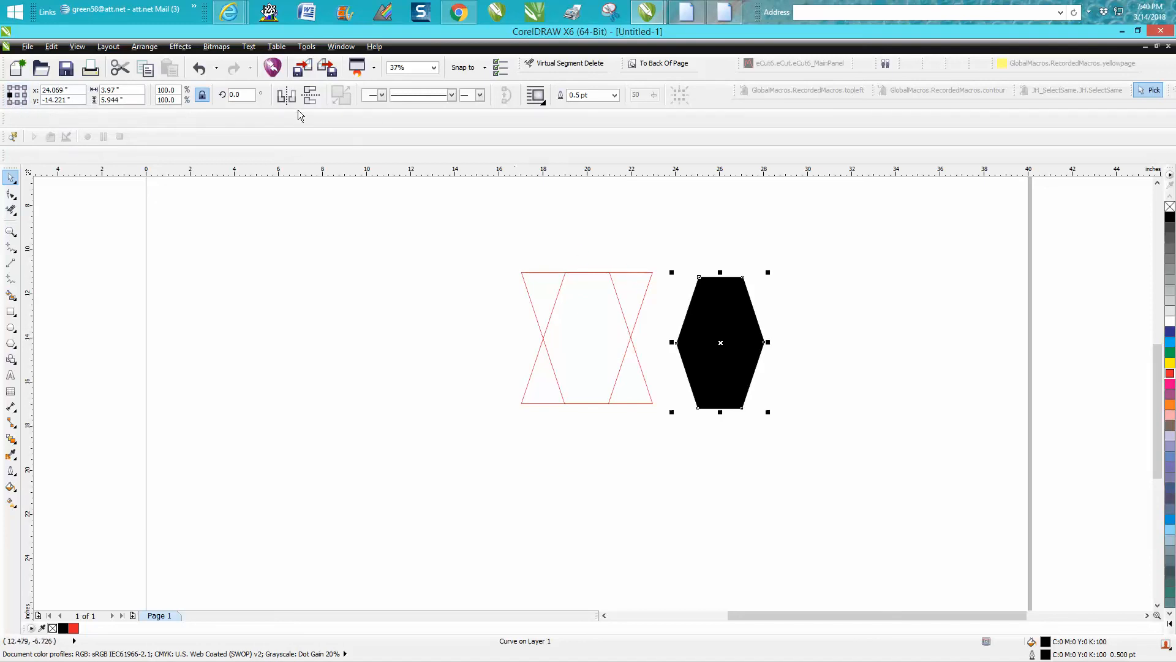
{"action": "left_click", "coordinate": [281, 95]}
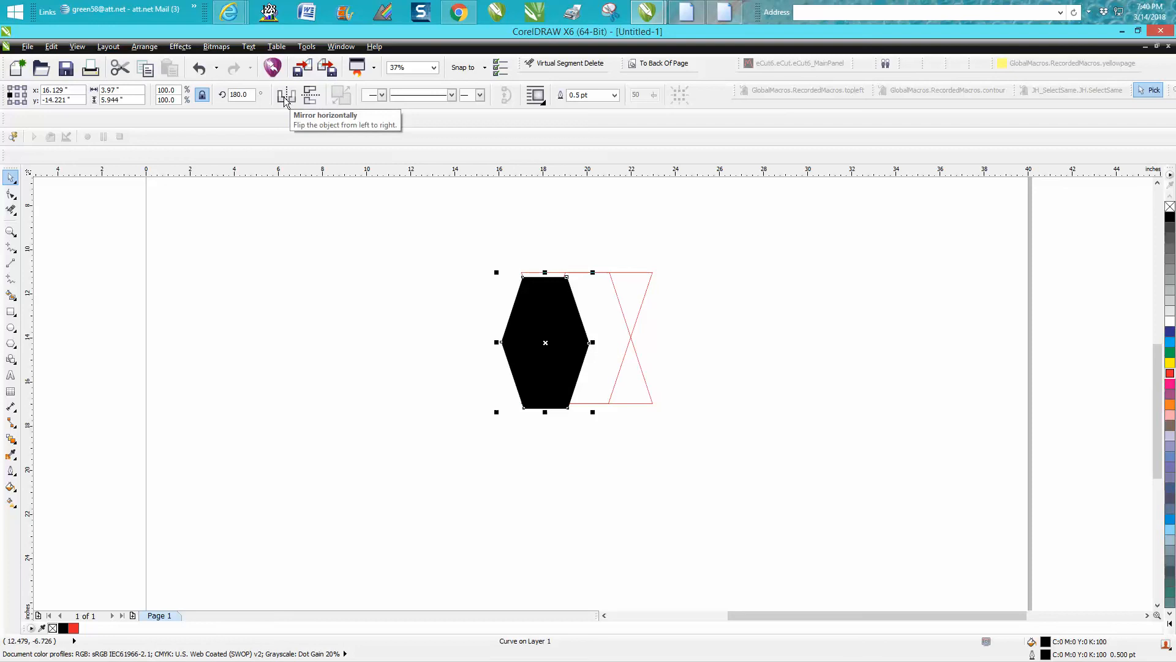
{"action": "mouse_move", "coordinate": [592, 342]}
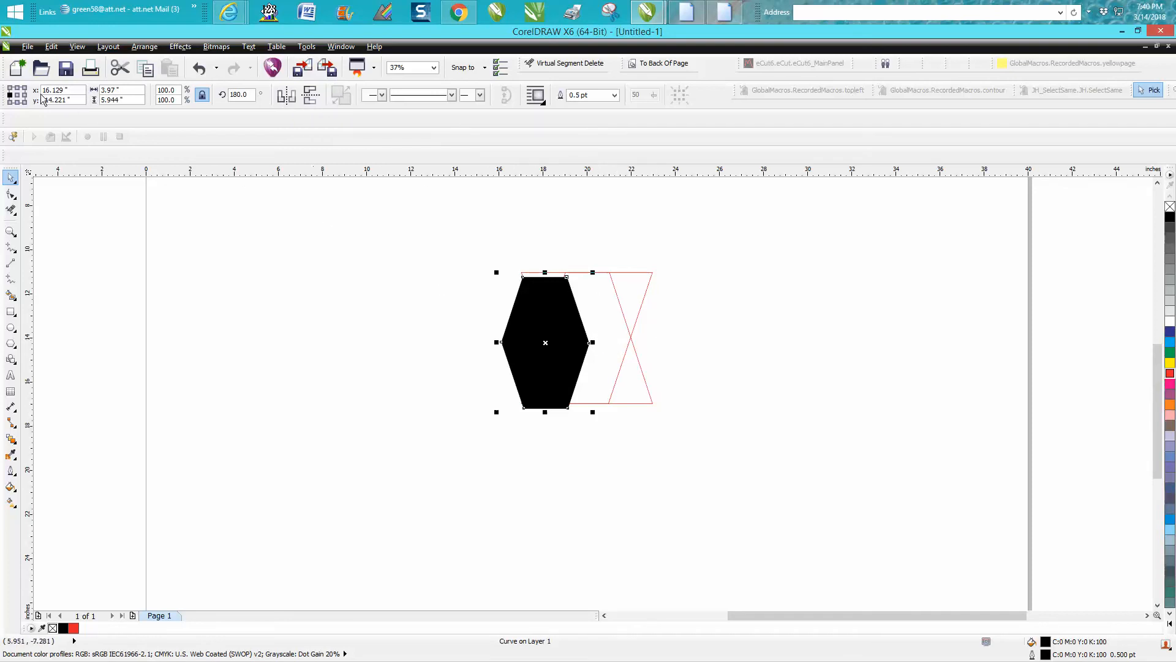
{"action": "left_click", "coordinate": [282, 95]}
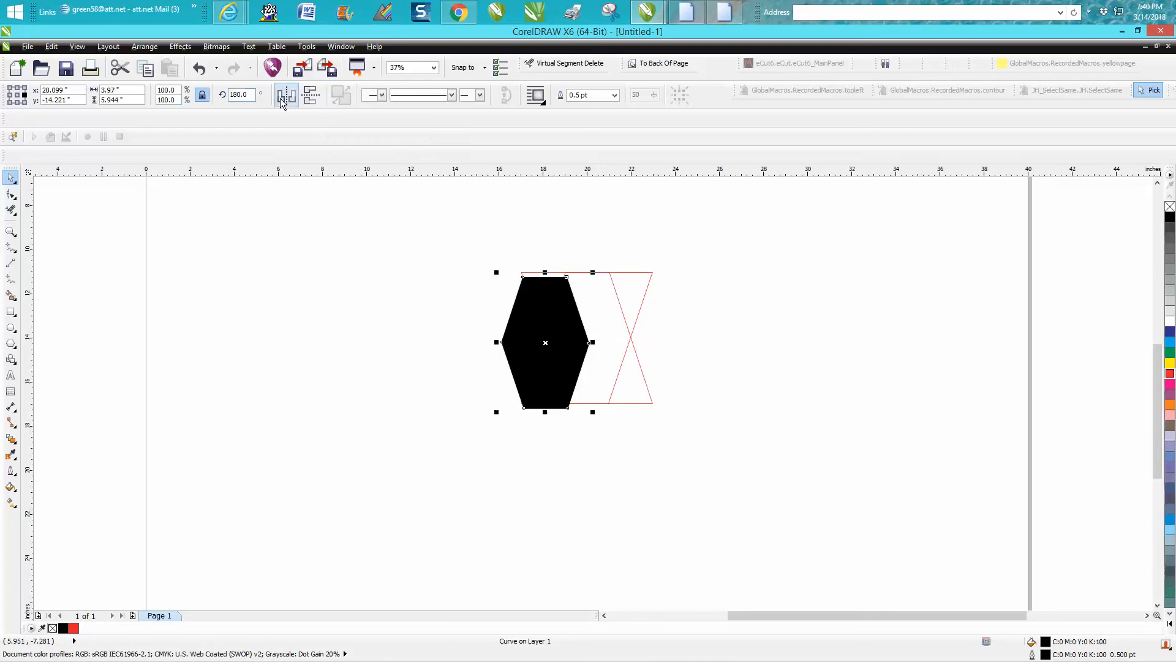
{"action": "left_click", "coordinate": [283, 94]}
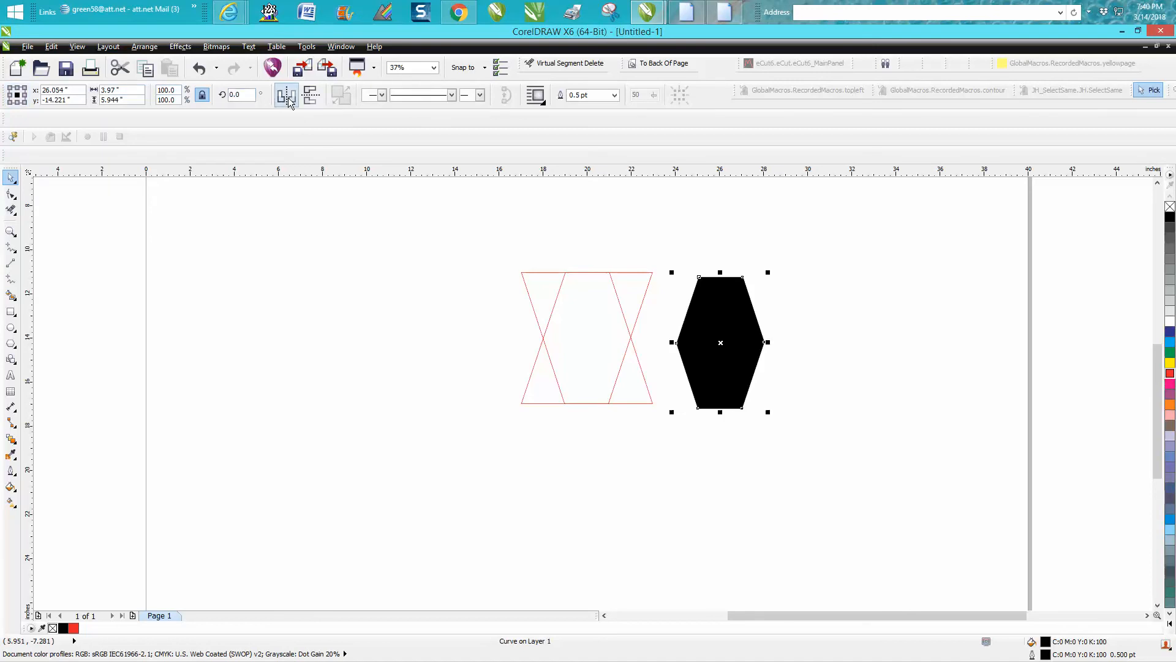
{"action": "left_click", "coordinate": [283, 98]}
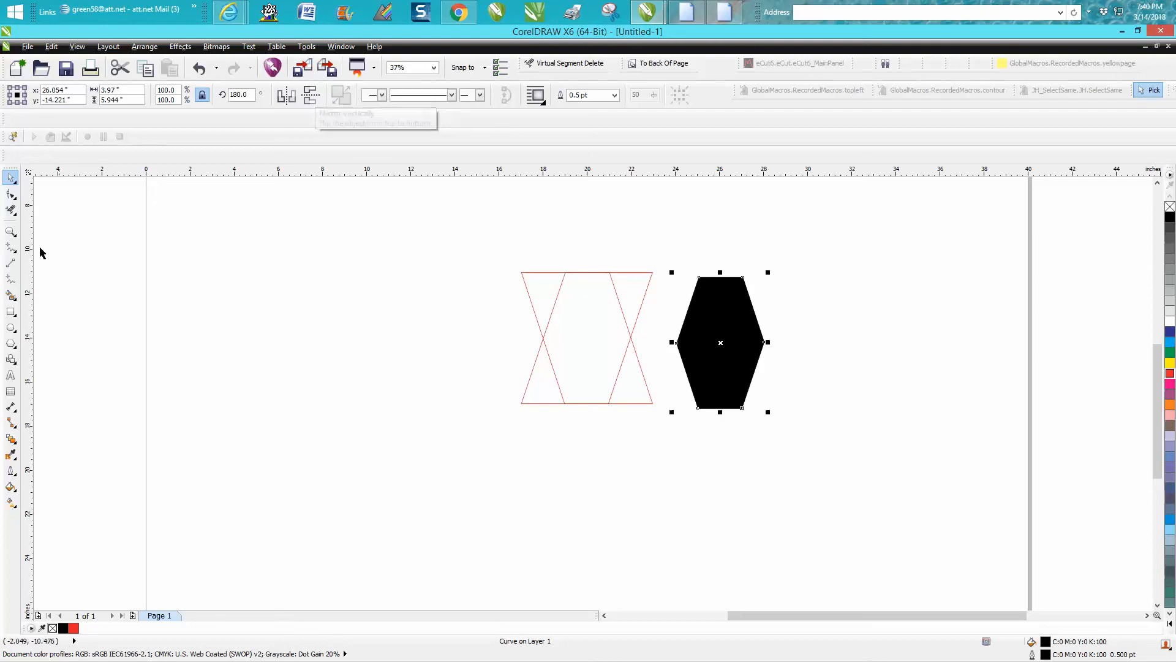
{"action": "left_click", "coordinate": [11, 232]}
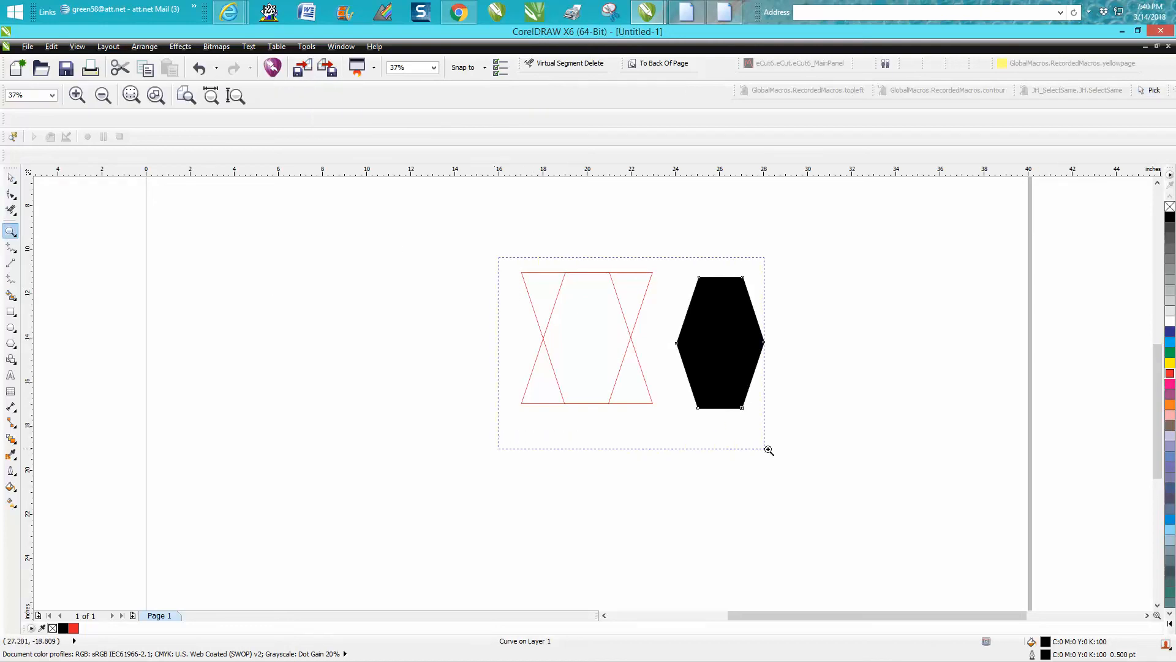